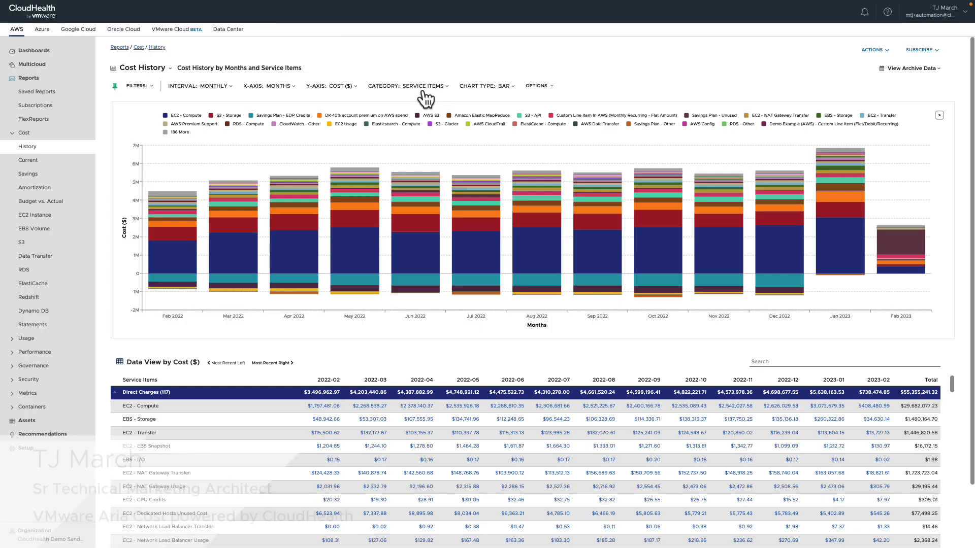
- Set the Cost History report's Category grouping to the Owner perspective
click(424, 85)
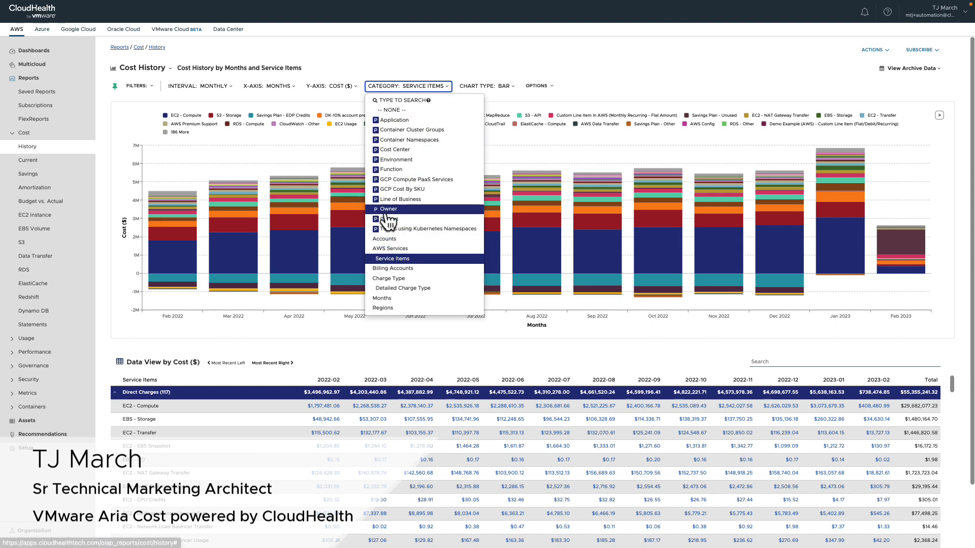
click(387, 209)
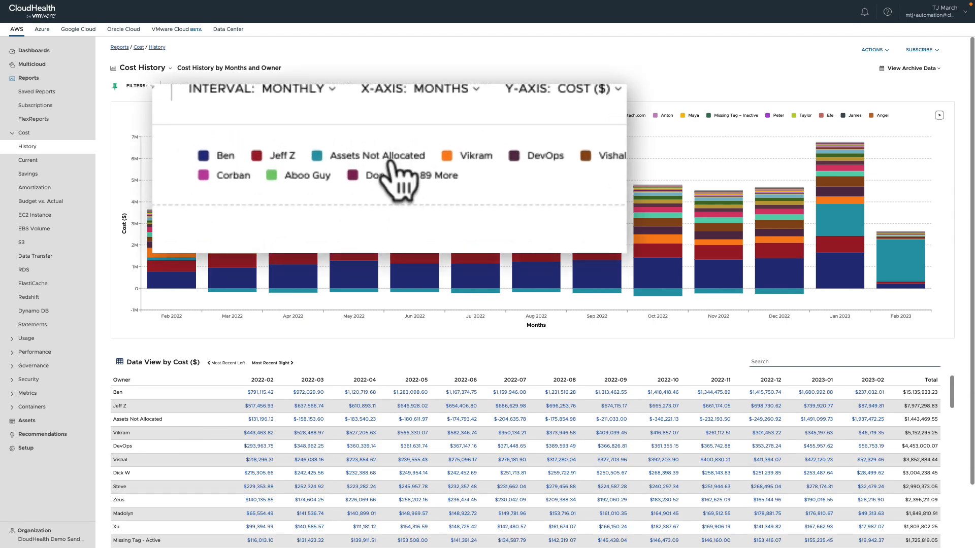
click(247, 116)
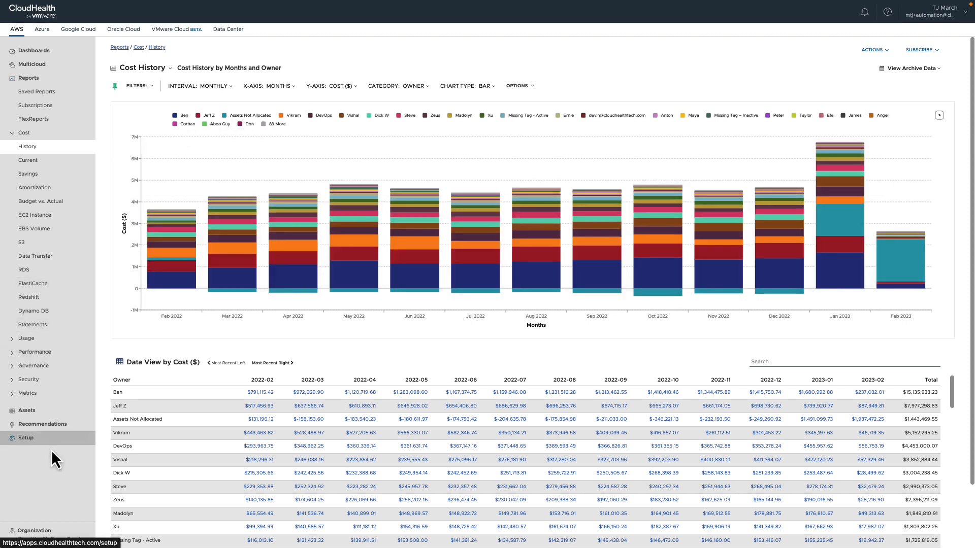
- Go to Setup > Perspectives in the left navigation menu
click(26, 438)
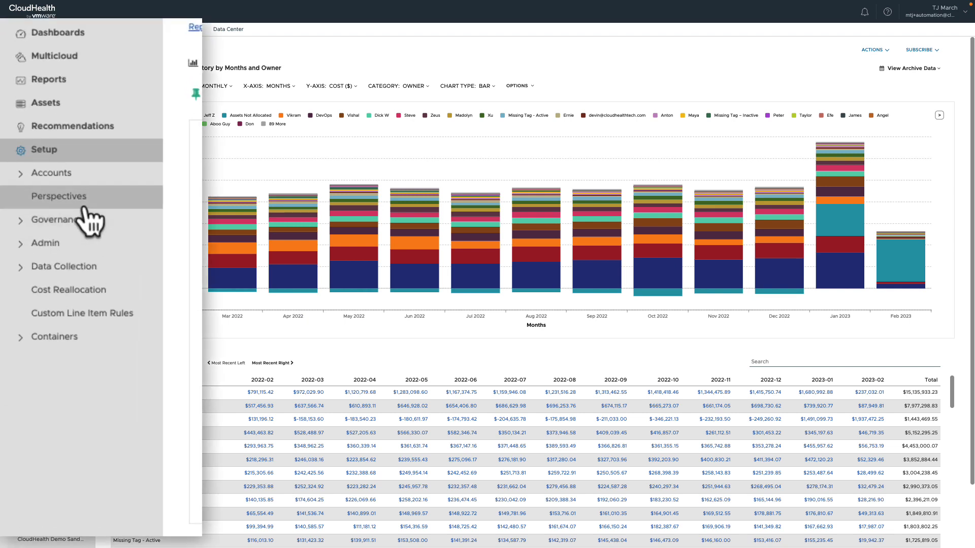
click(58, 196)
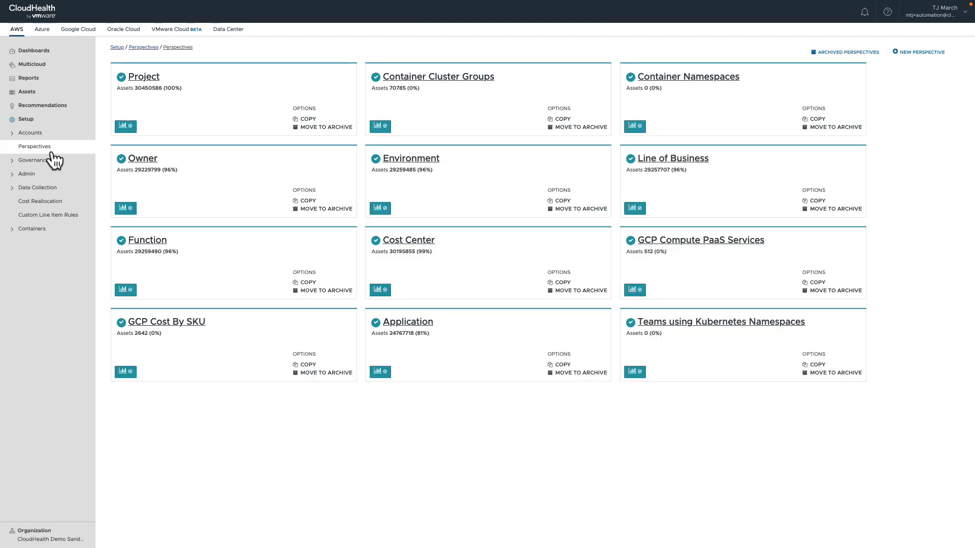
mouse_move(405, 169)
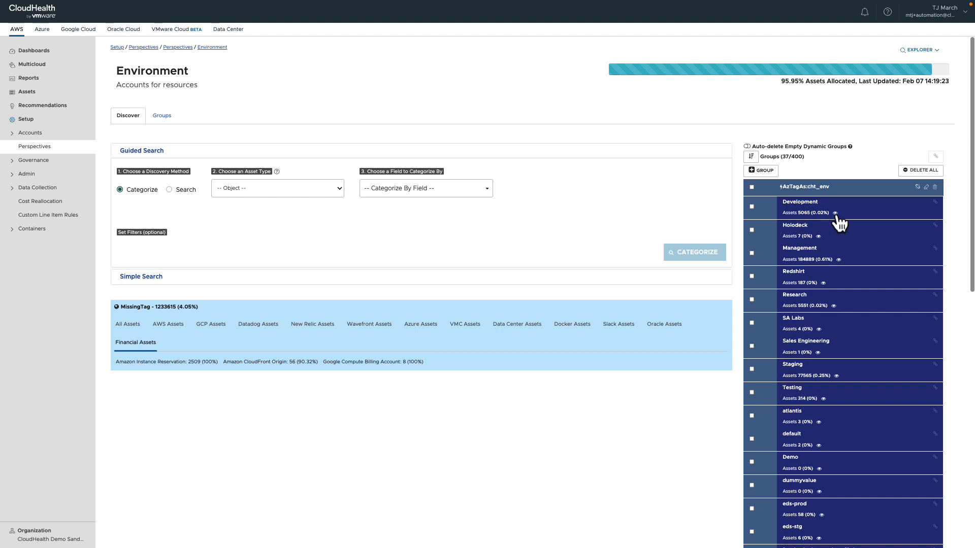
- View the Development group's filter rules and scroll through the rule list
click(836, 214)
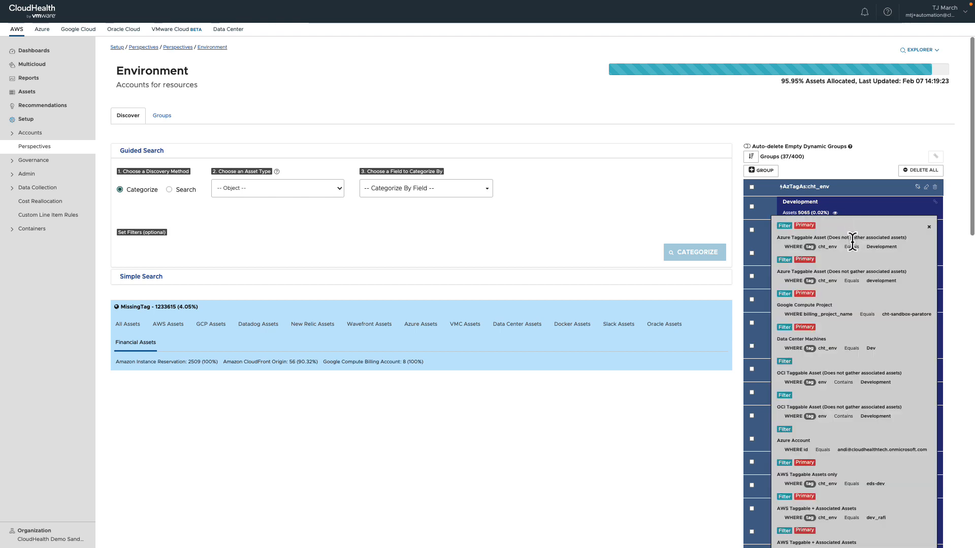
scroll(down, 3)
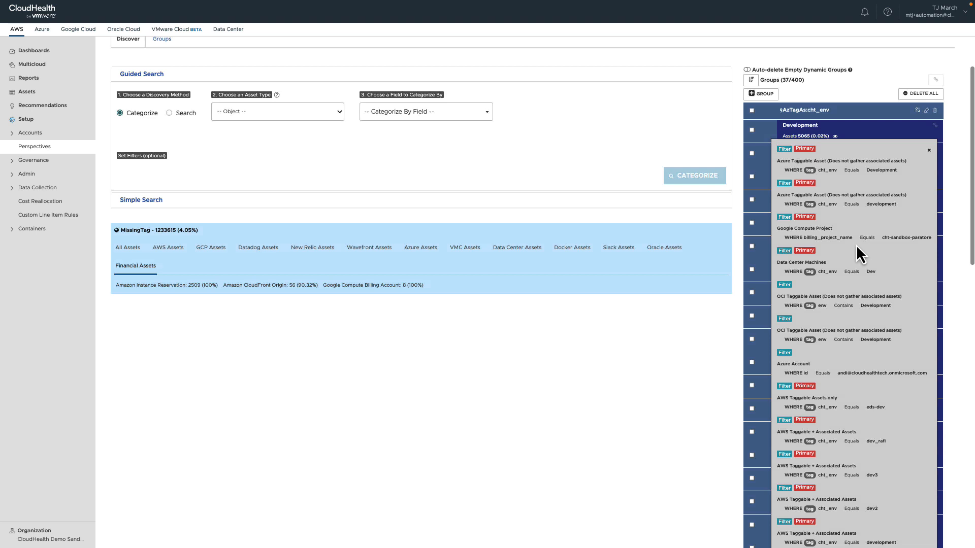
scroll(down, 3)
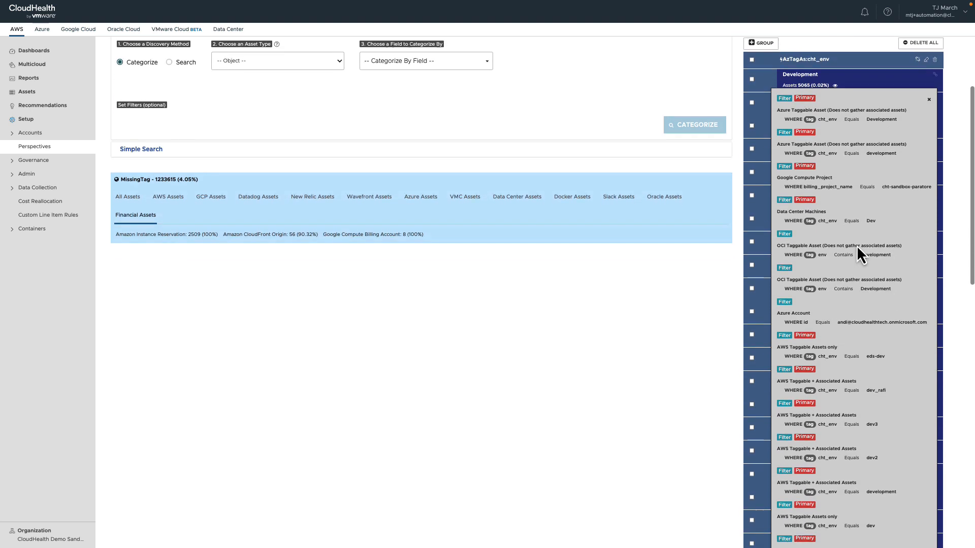
scroll(down, 3)
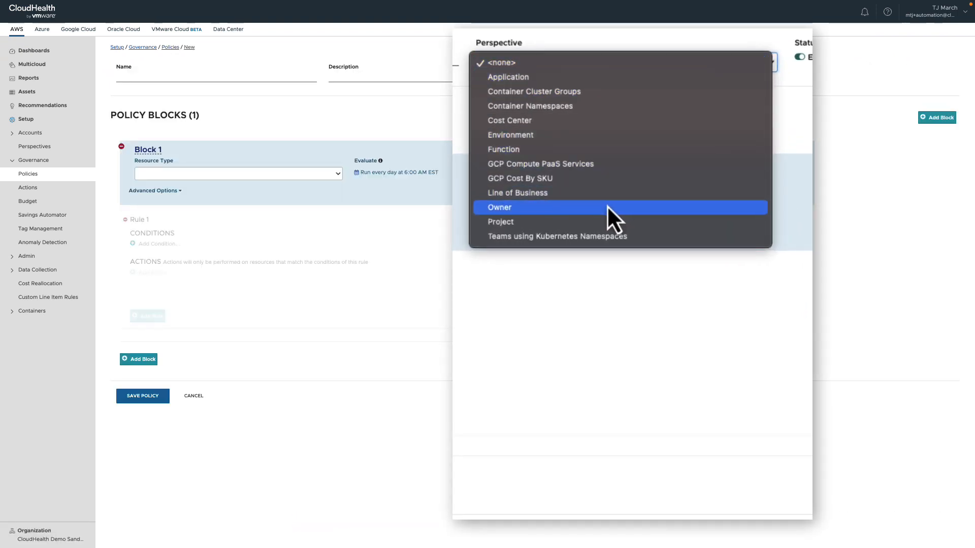
- Select Owner in the new policy's Perspective dropdown
click(499, 207)
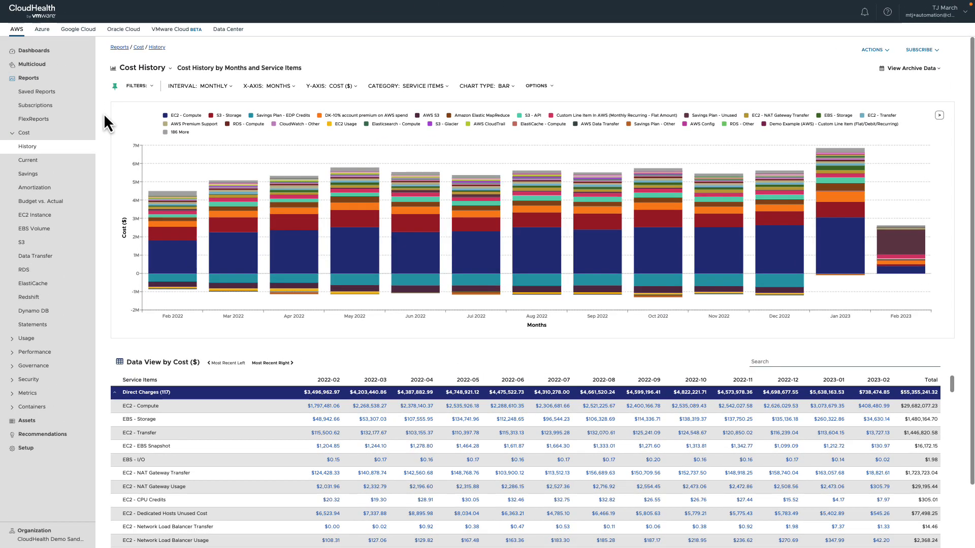
- Filter the report to include only Project Tour and group it by Owner
click(136, 86)
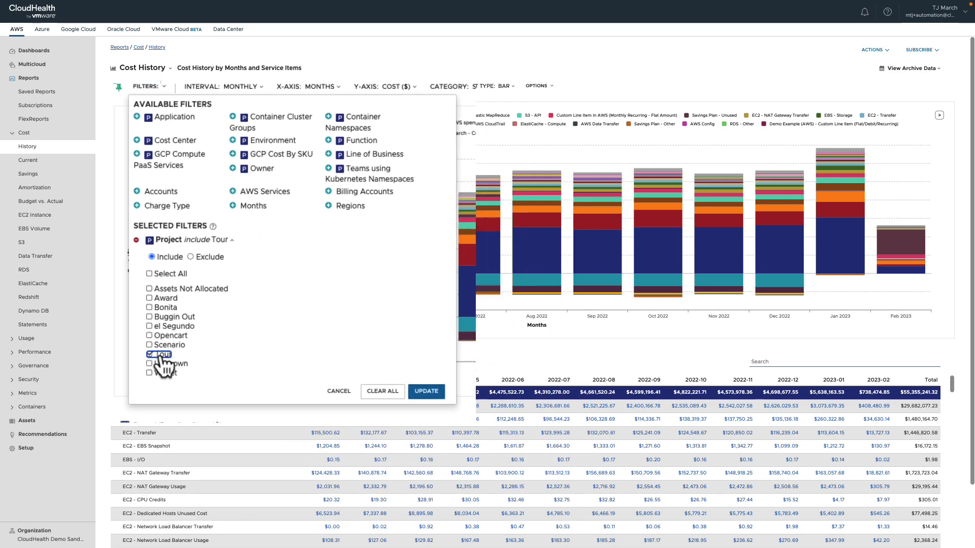
click(426, 391)
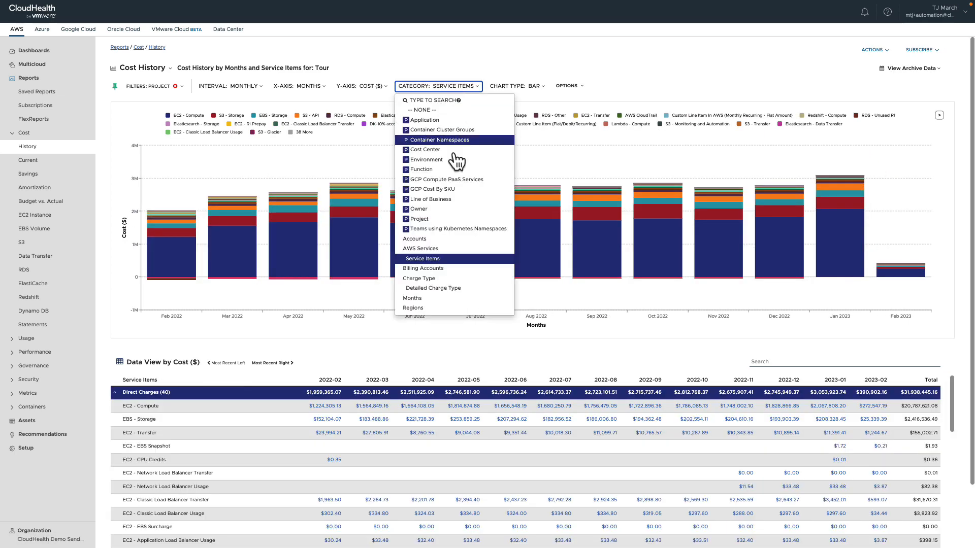
click(417, 209)
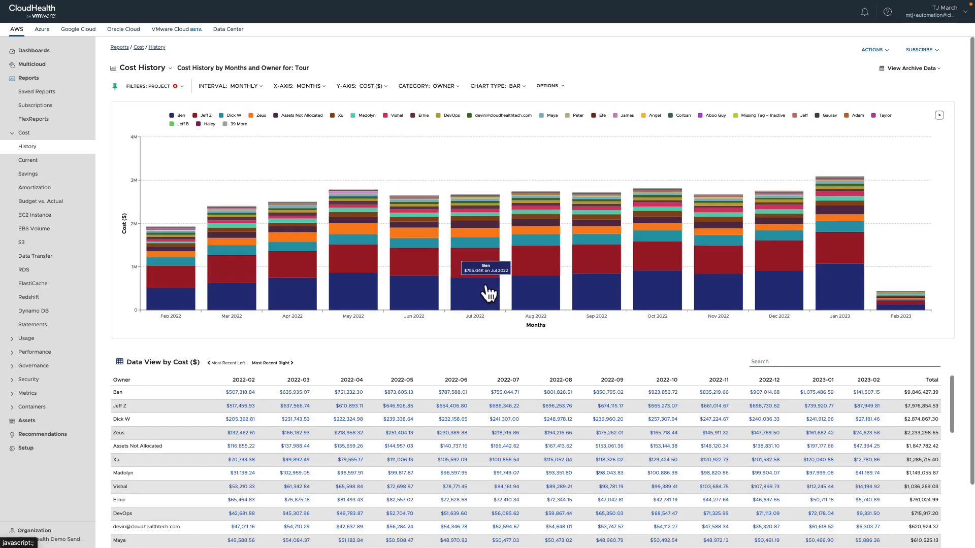